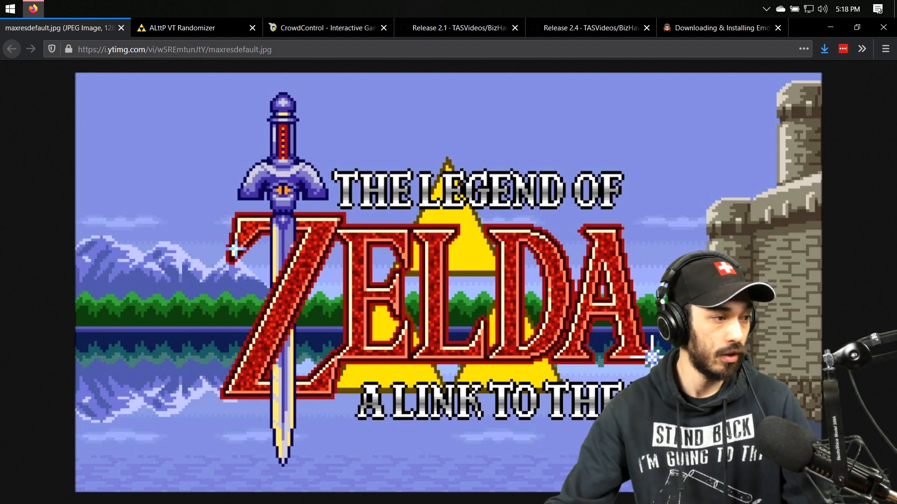
- View the ALttP VT Randomizer homepage, then switch to the Crowd Control site
click(183, 27)
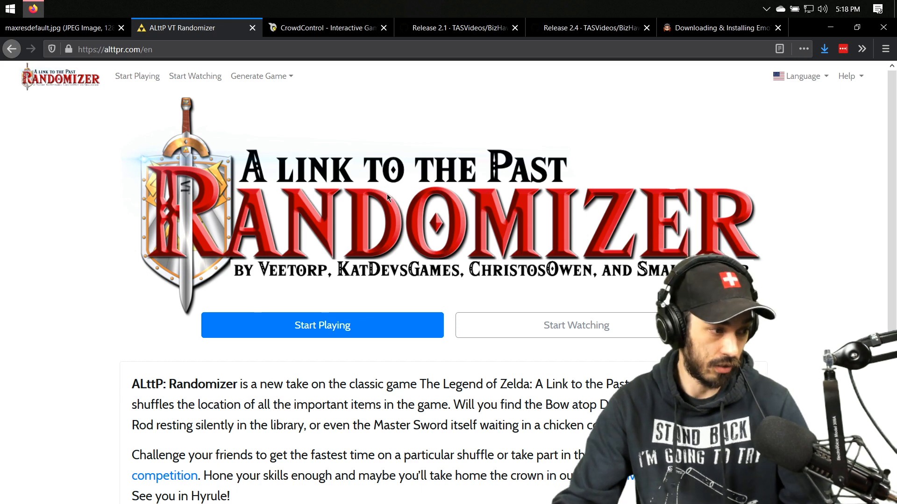
mouse_move(276, 141)
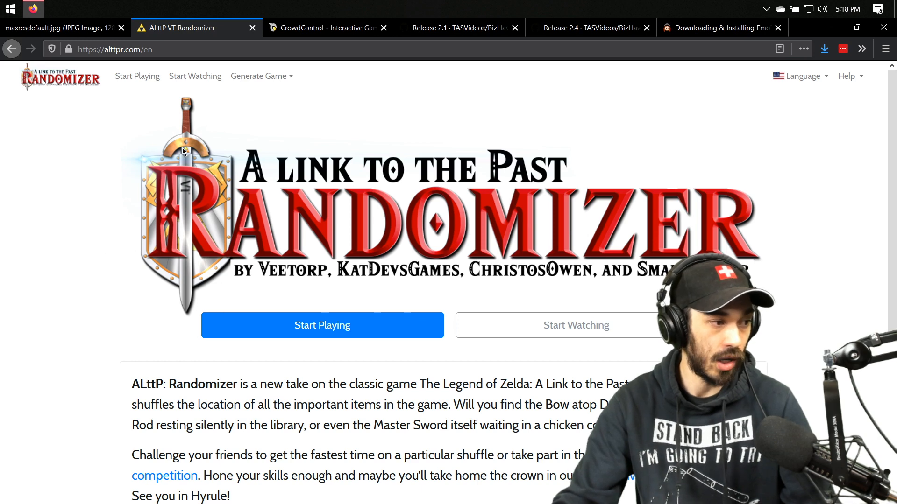
click(326, 27)
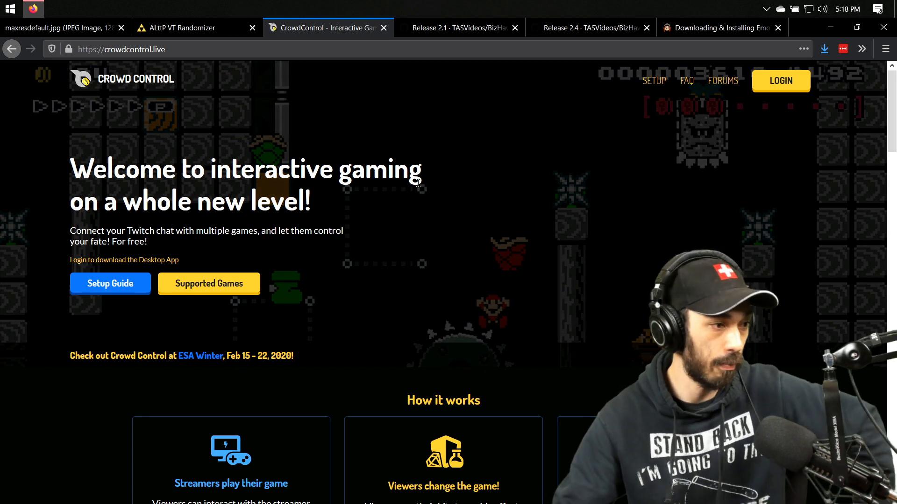
mouse_move(461, 28)
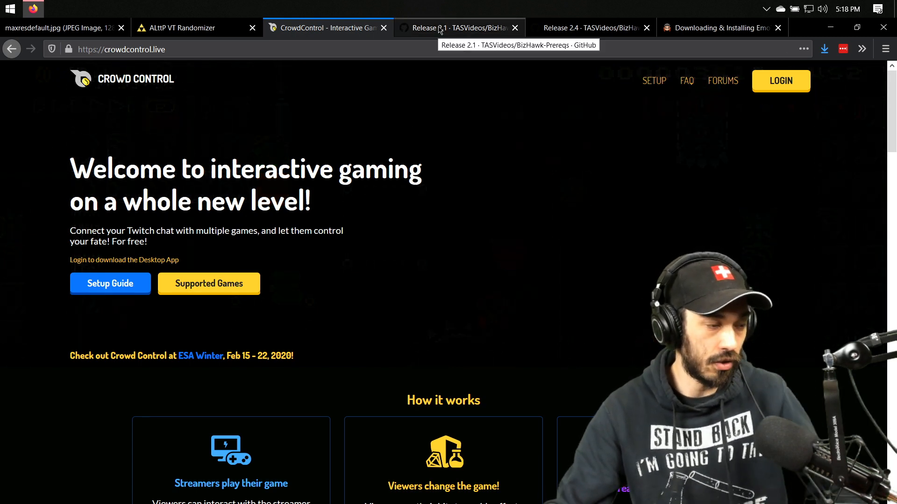
- Switch to the TASVideos/BizHawk-Prereqs Release 2.1 page listing bizhawk_prereqs_v2.1.zip
click(458, 28)
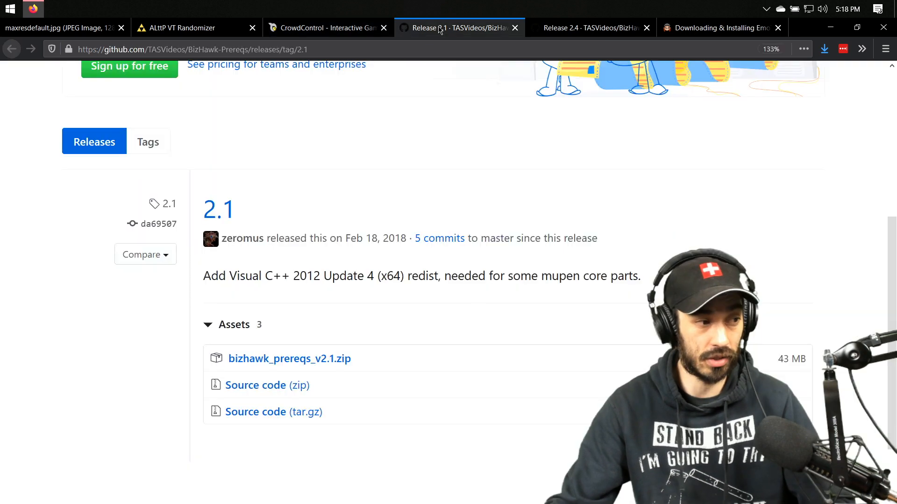
mouse_move(289, 359)
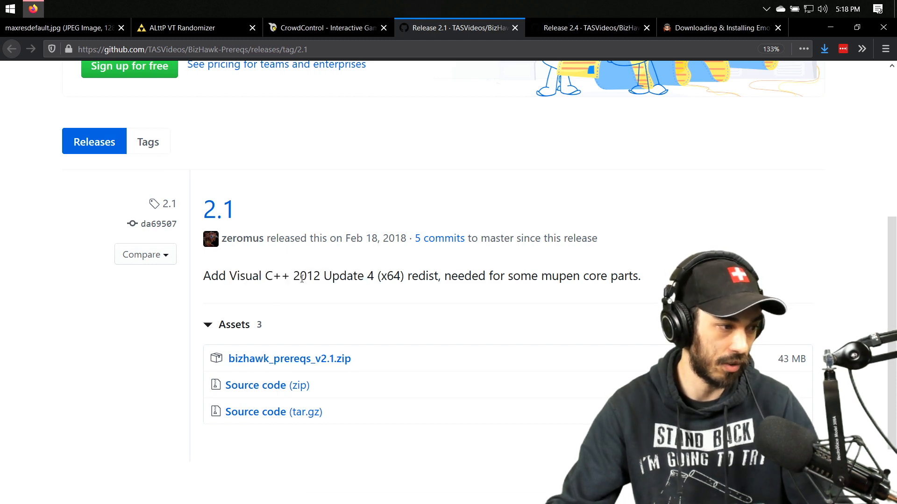
mouse_move(288, 359)
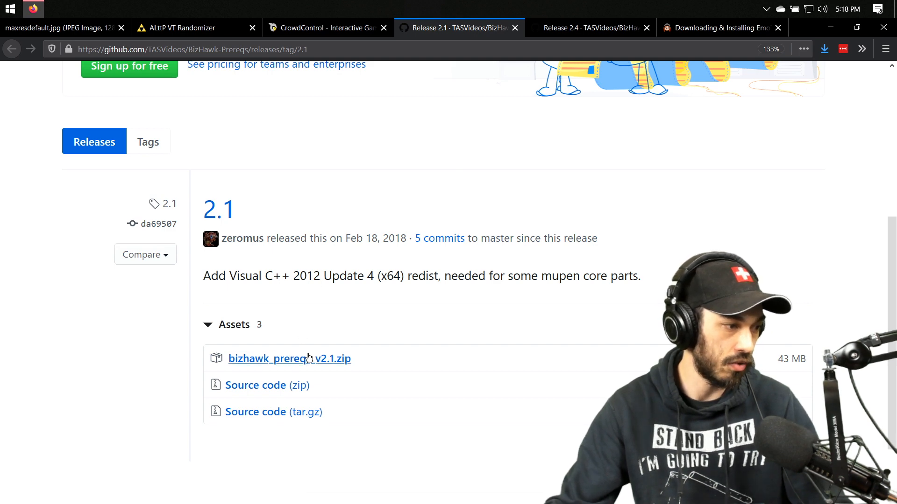
- Show the BizHawk 2.4 release page and select its release description
click(583, 28)
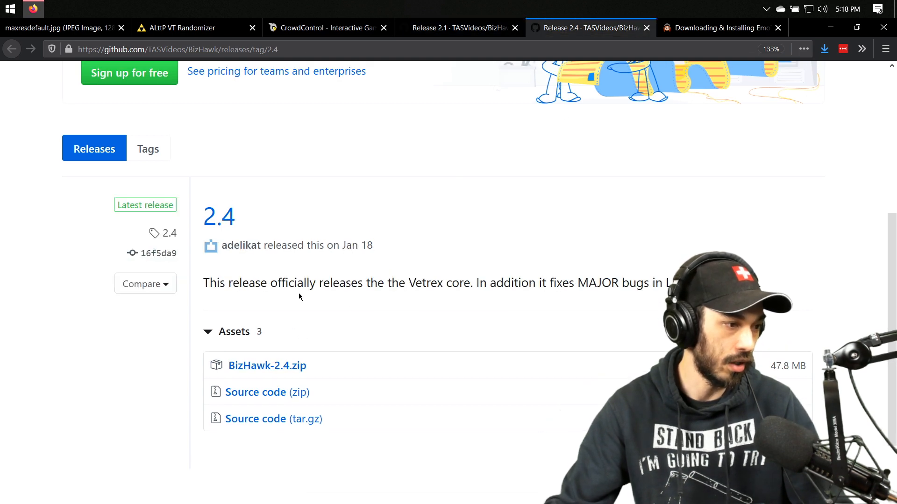
mouse_move(267, 365)
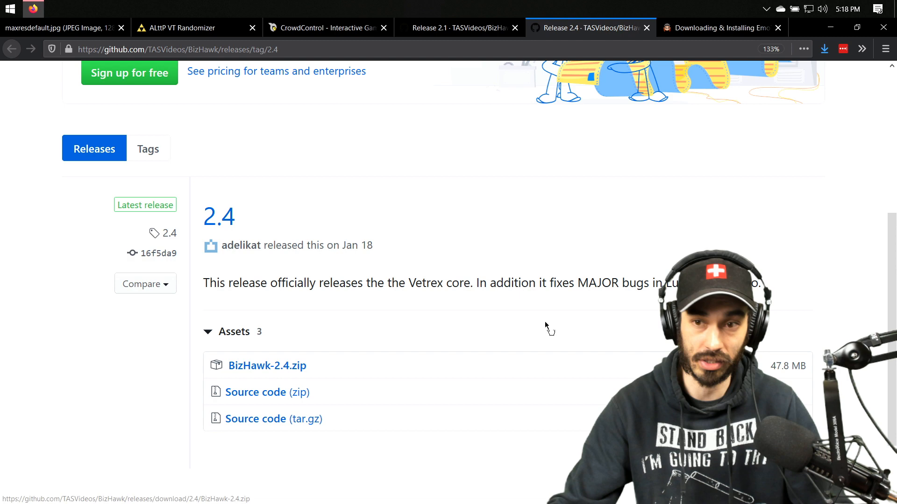
triple_click(360, 283)
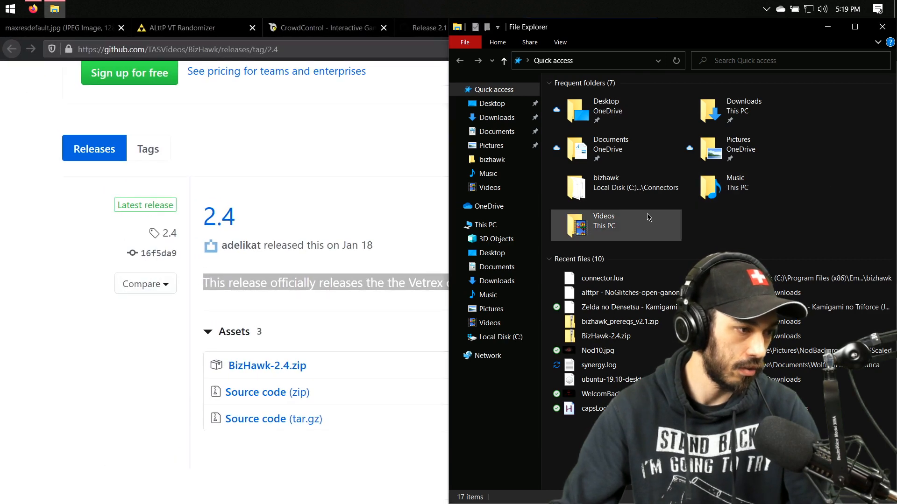
- Run bizhawk_prereqs.exe from Downloads\bizhawk_prereqs_v2.1, approve, install, and close the installer
click(497, 117)
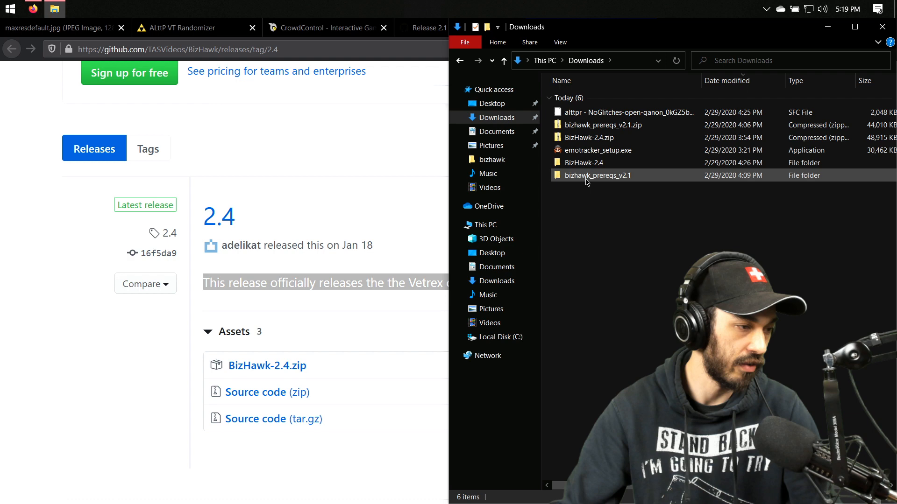
double_click(598, 176)
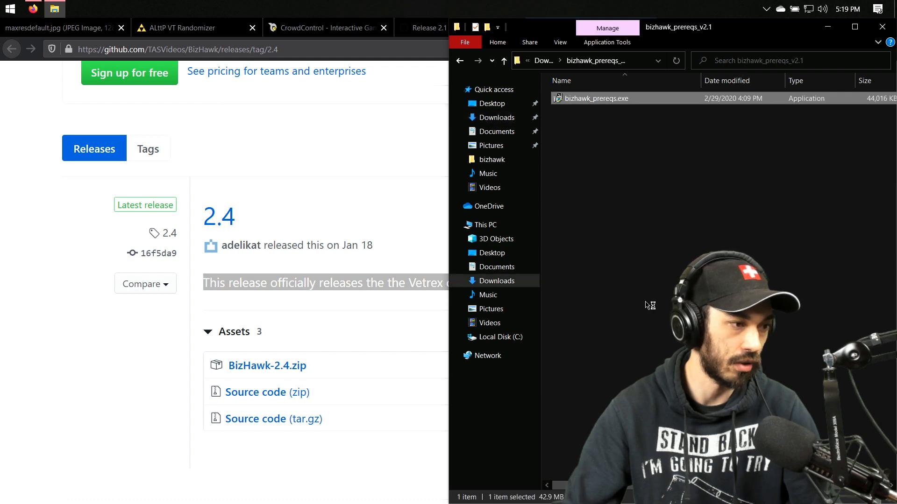
double_click(596, 97)
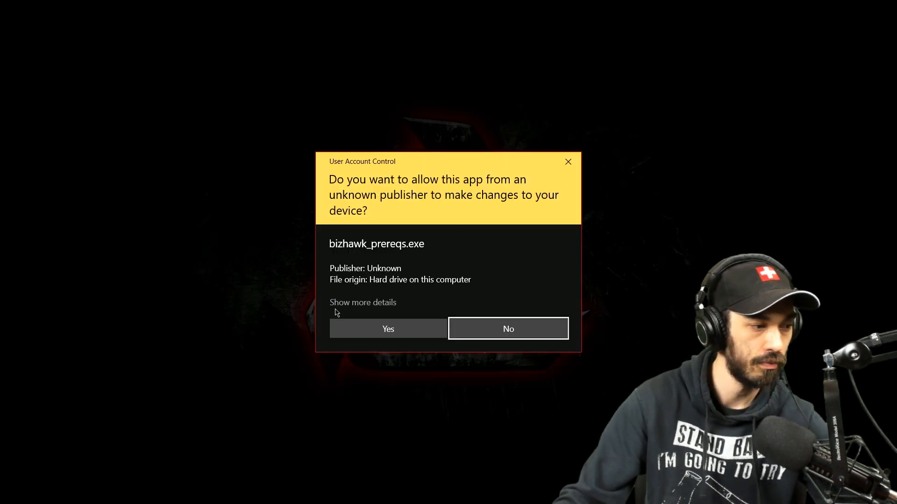
click(388, 329)
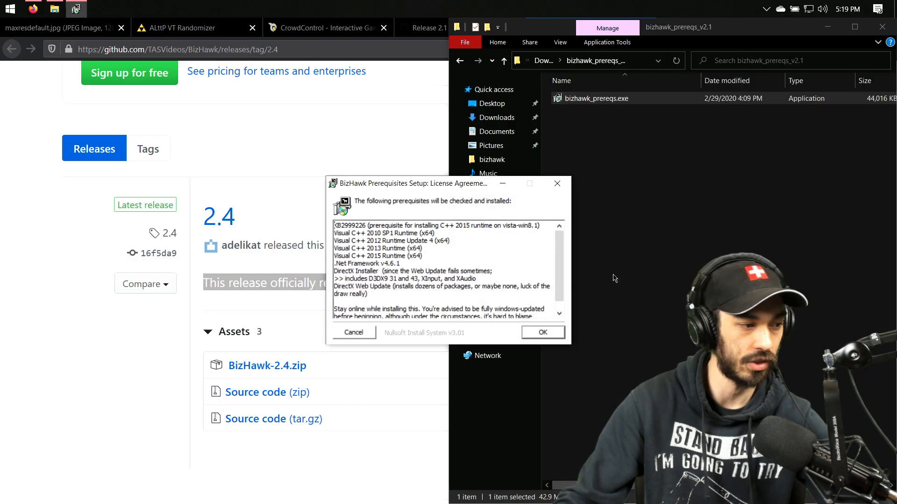
click(542, 332)
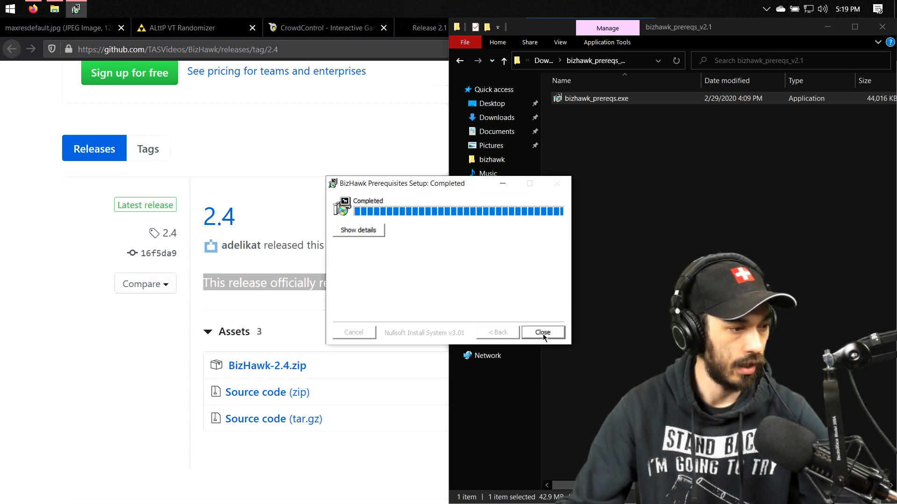
click(542, 332)
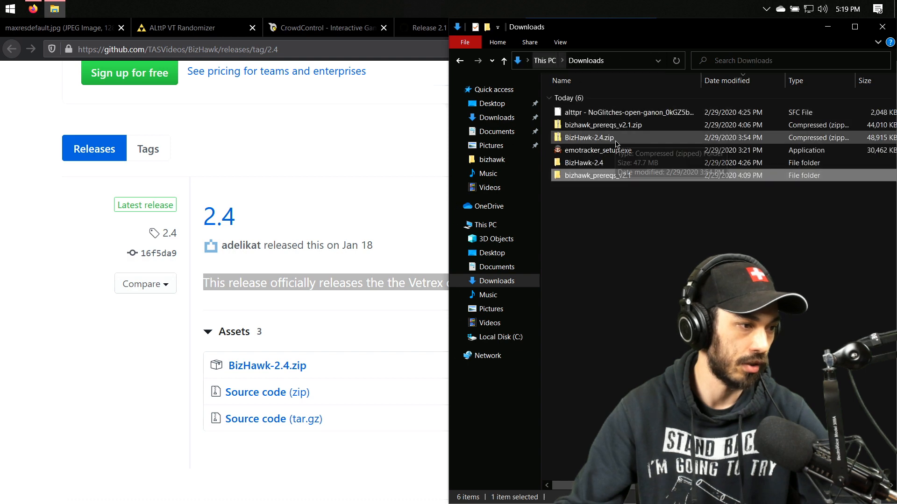
- Launch EmuHawk.exe from the BizHawk-2.4 folder, close the duplicate, and snap it left
double_click(584, 163)
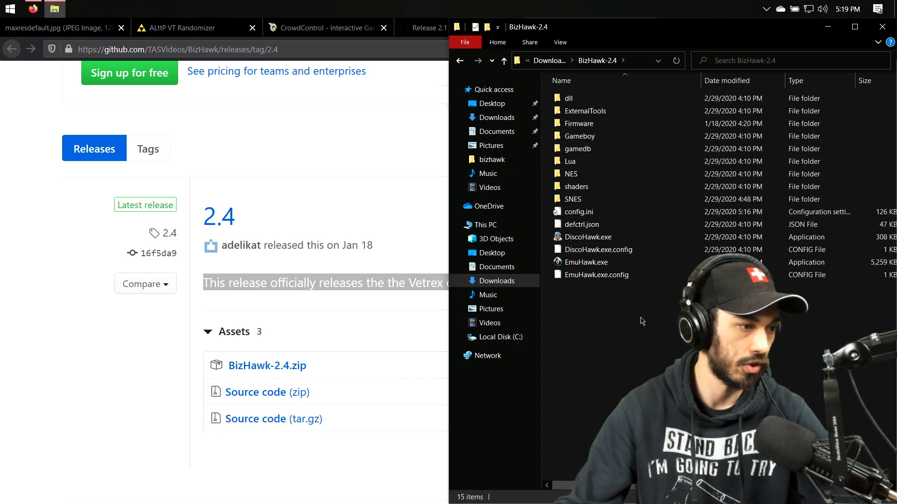
click(585, 262)
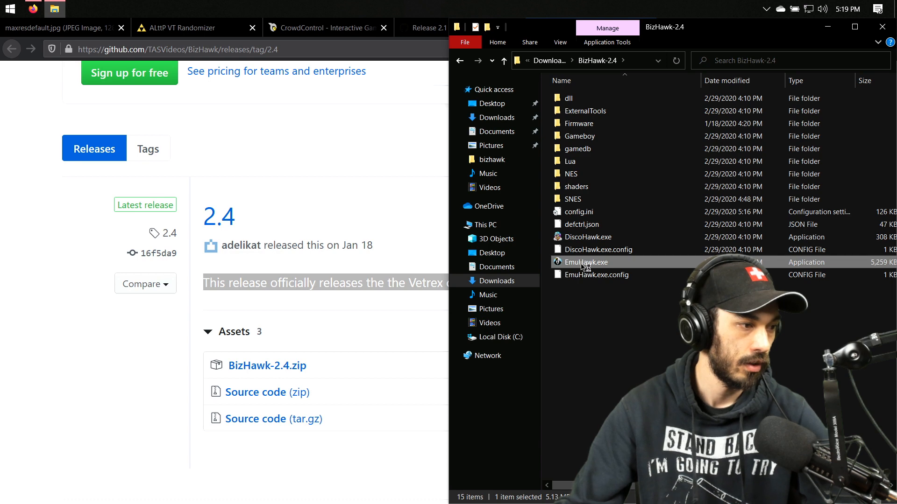
double_click(584, 262)
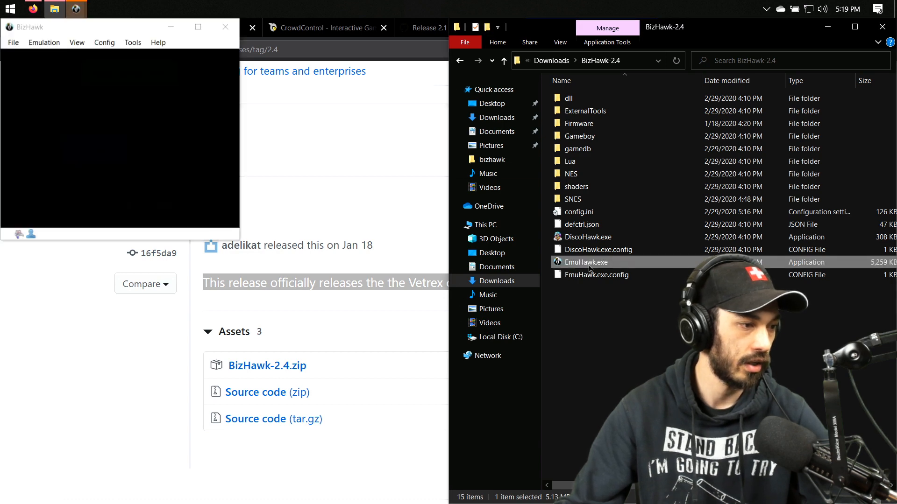
double_click(585, 263)
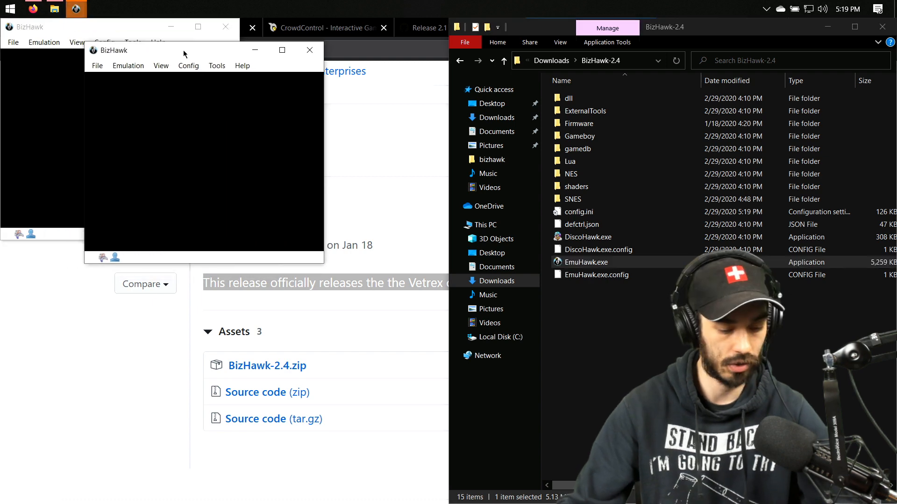
click(309, 50)
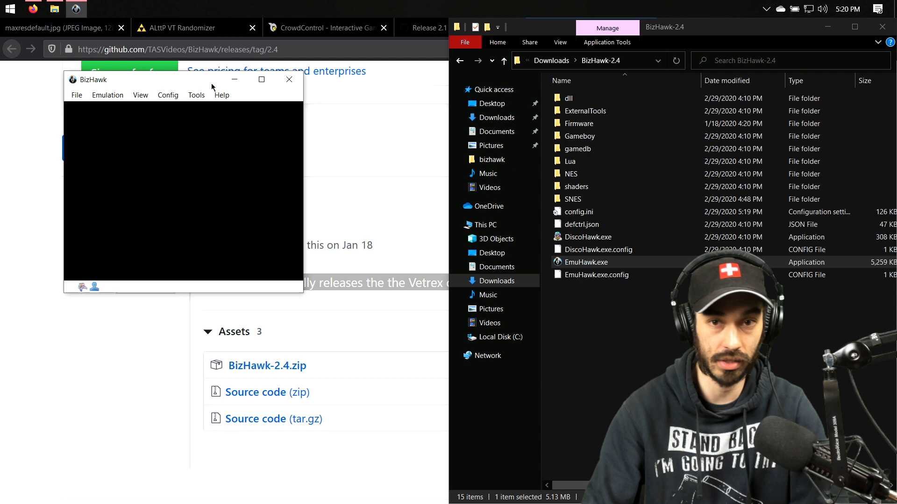
click(261, 80)
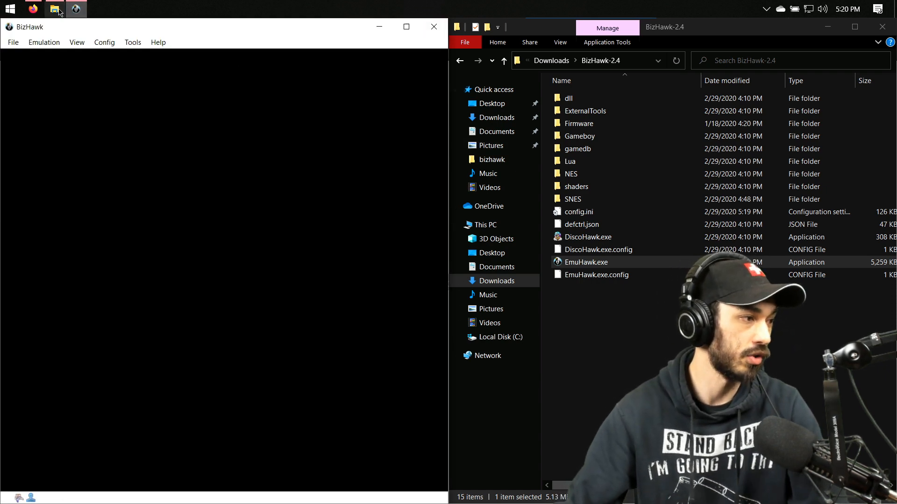
click(33, 8)
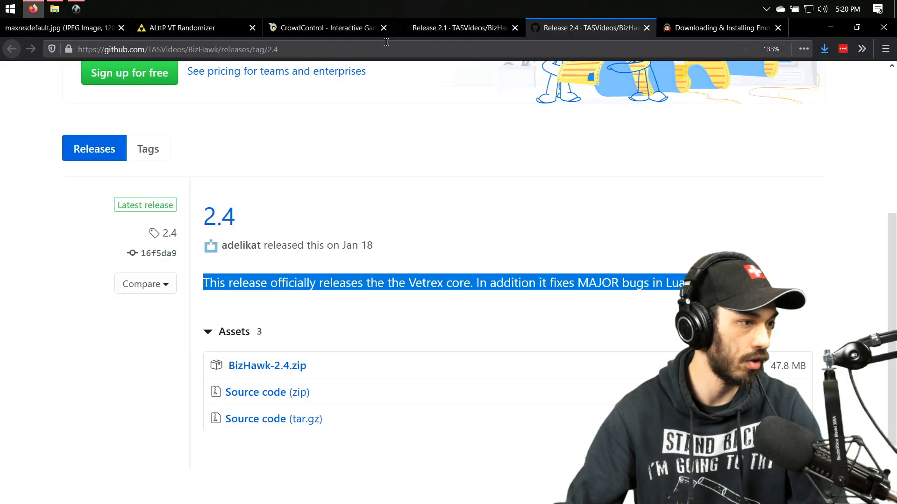
- Switch back to File Explorer's Downloads folder listing emotracker_setup.exe
click(721, 28)
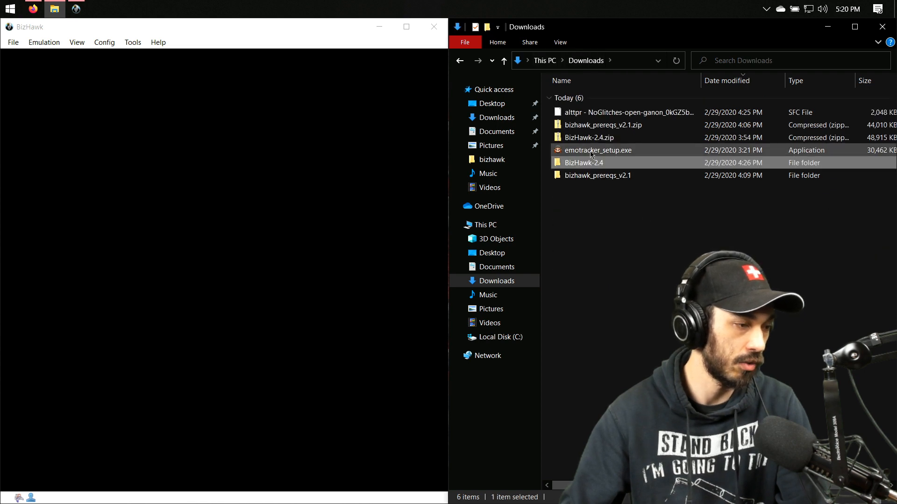
- Run emotracker_setup.exe, approve it, skip the desktop shortcut, and finish to launch EmoTracker
double_click(598, 150)
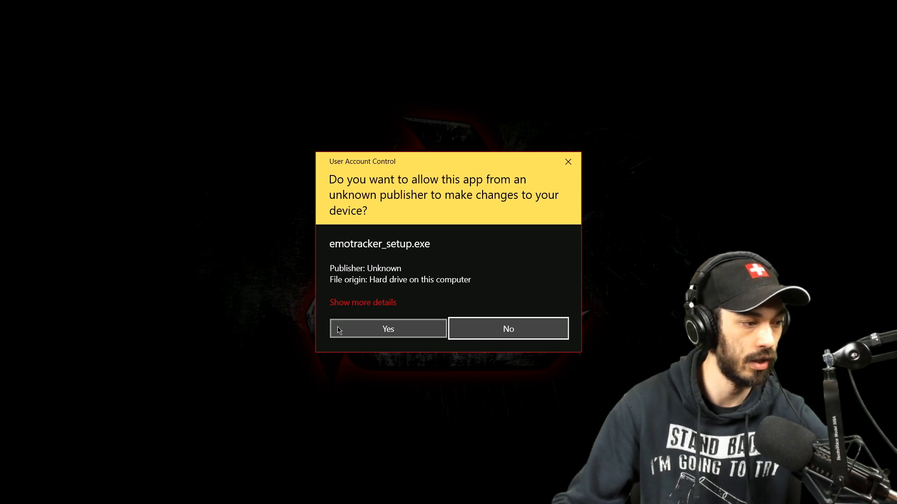
click(387, 329)
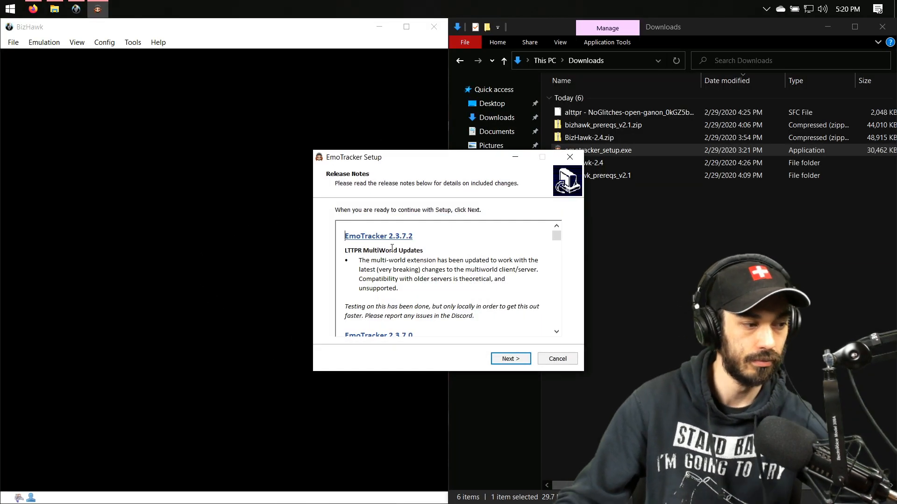
click(510, 359)
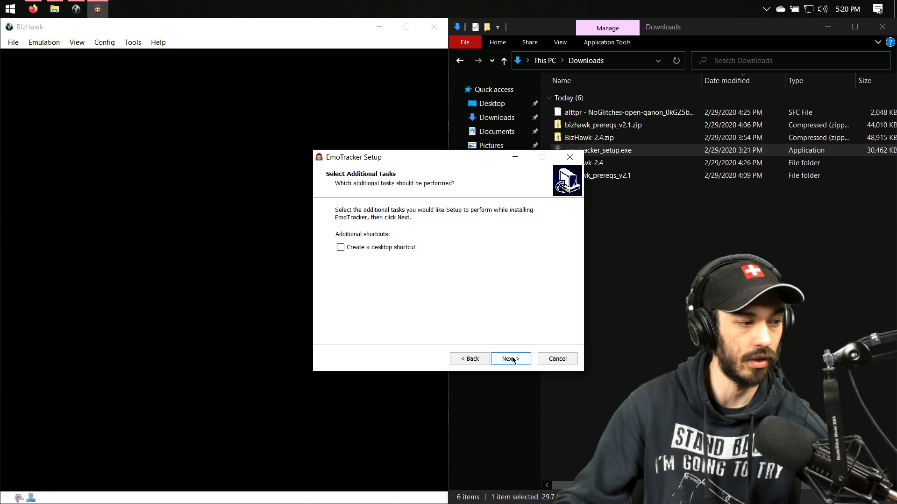
click(509, 359)
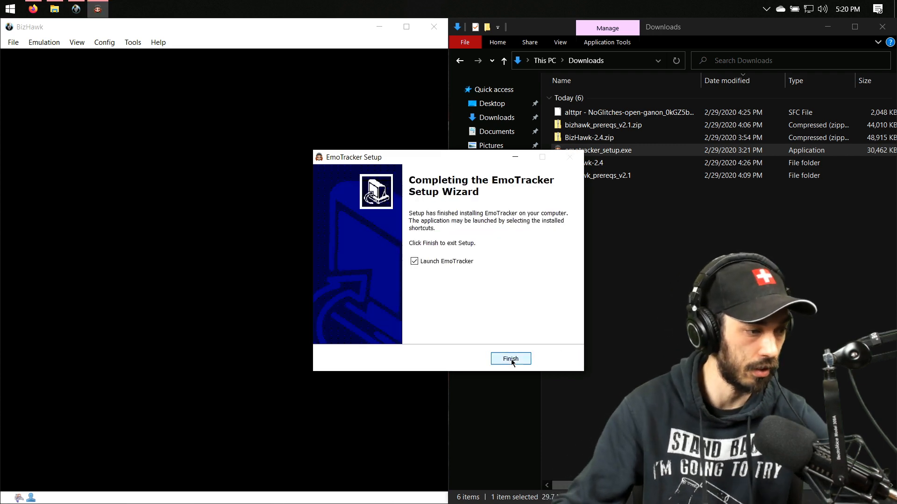
click(509, 359)
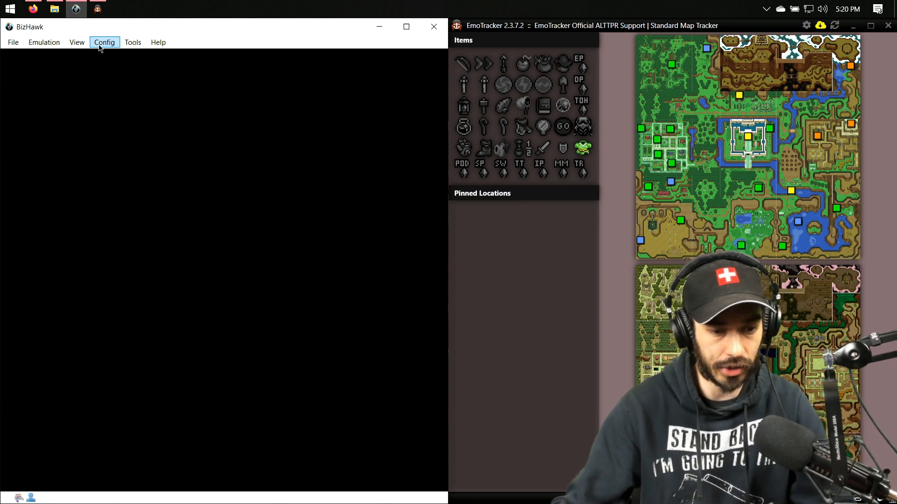
- Set the SNES core to BSNES and save the Customize settings after checking Advanced
click(104, 42)
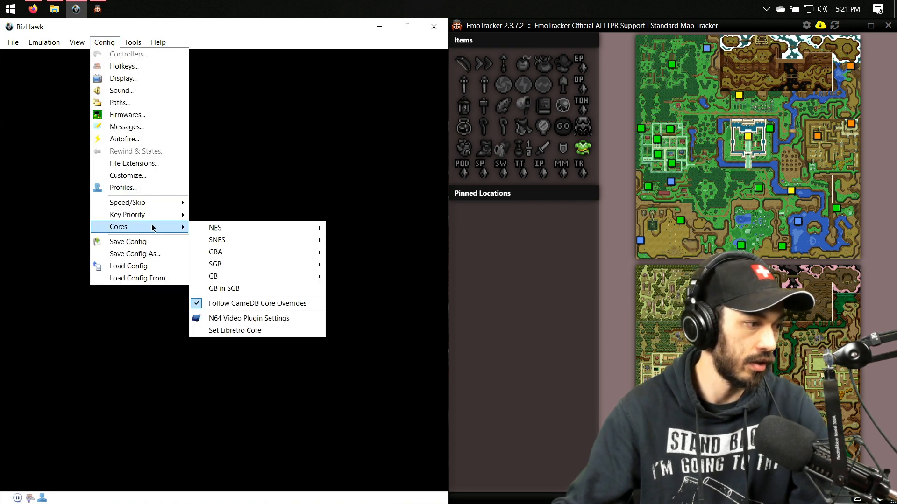
mouse_move(215, 228)
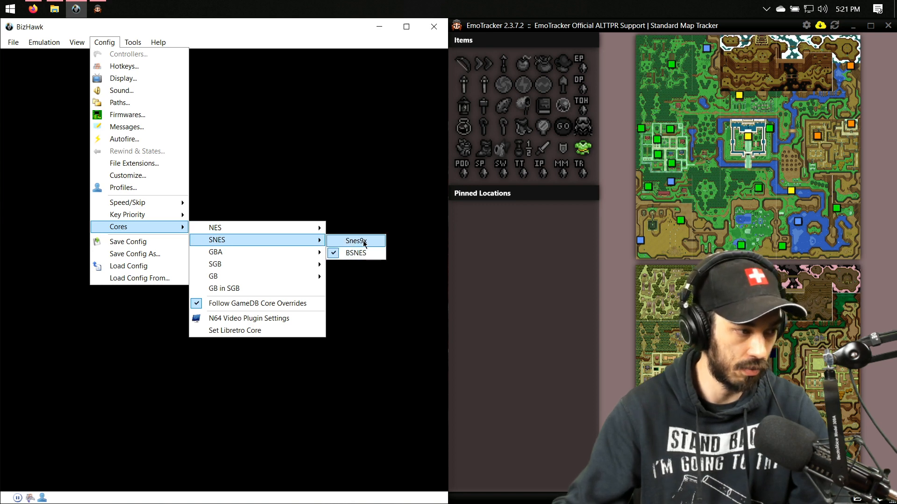
mouse_move(355, 253)
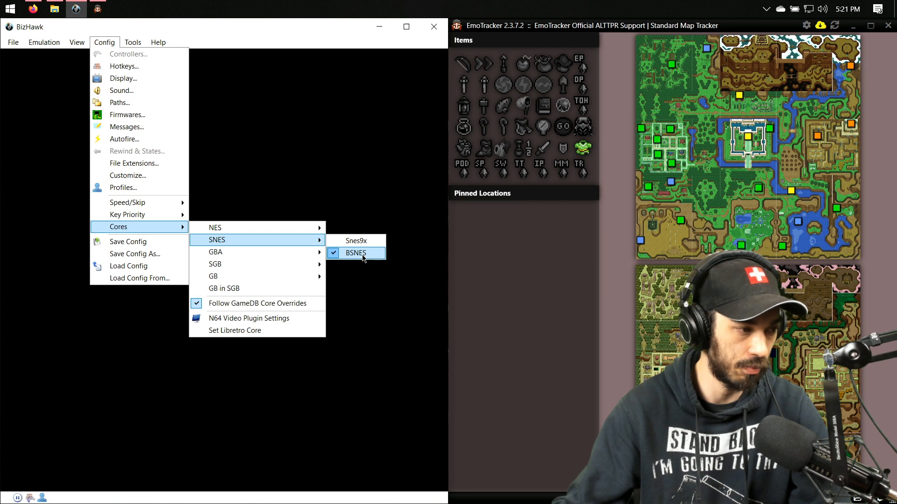
click(355, 252)
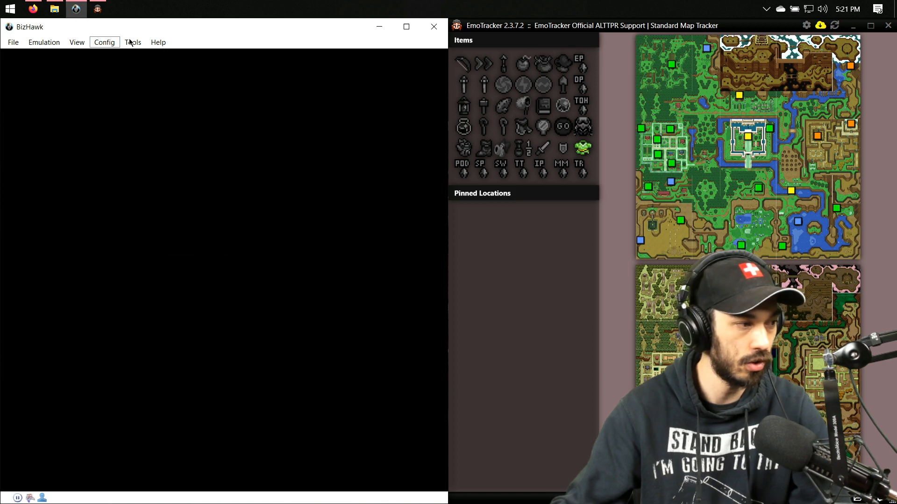
click(132, 42)
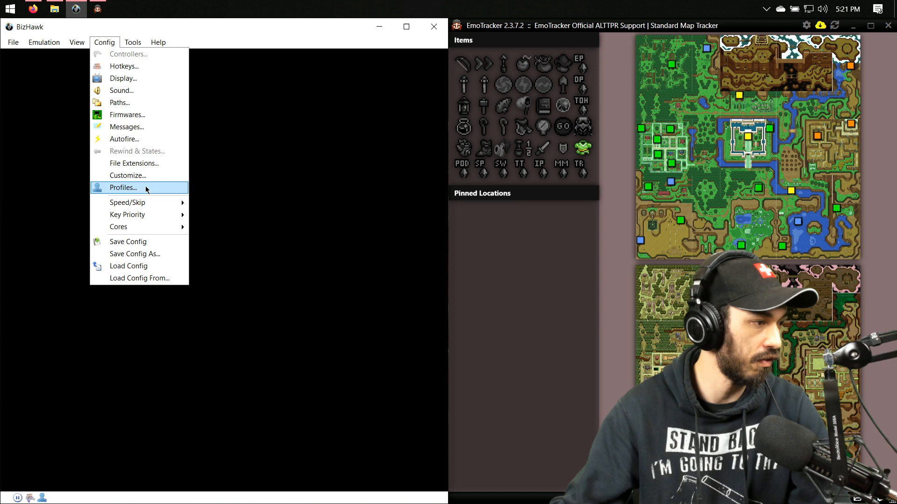
click(128, 175)
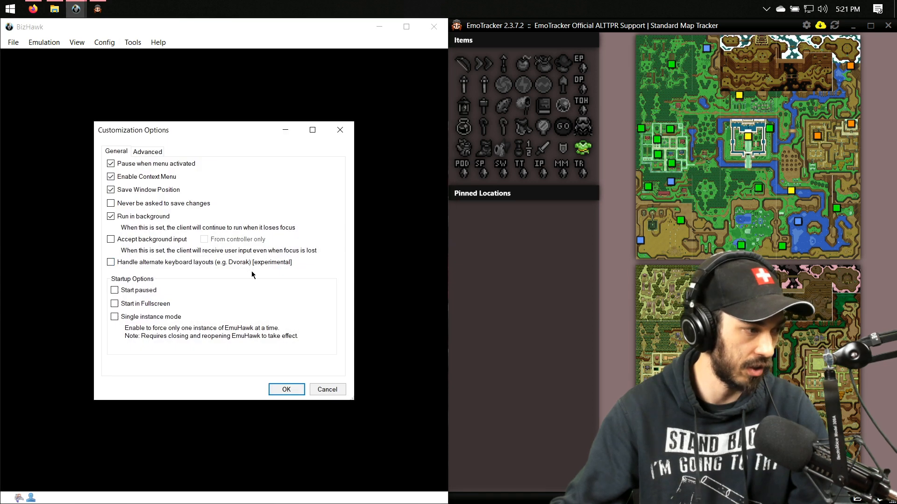
click(147, 150)
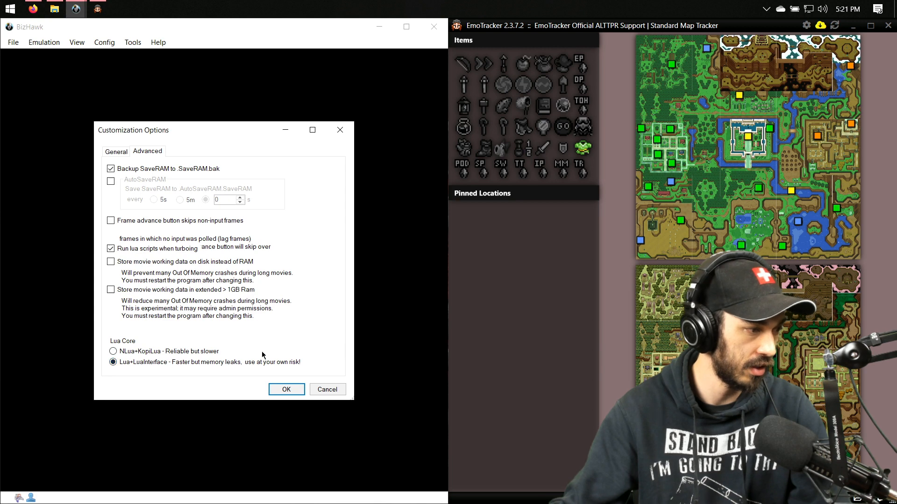
click(286, 390)
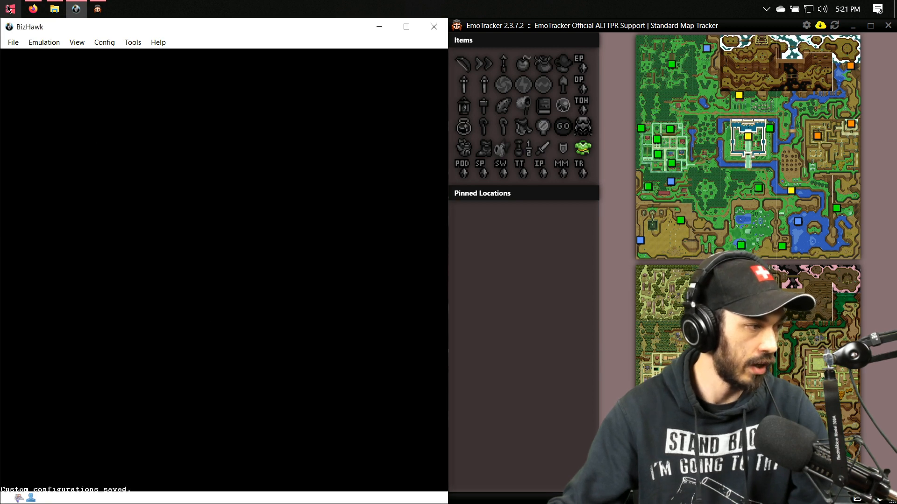
click(12, 42)
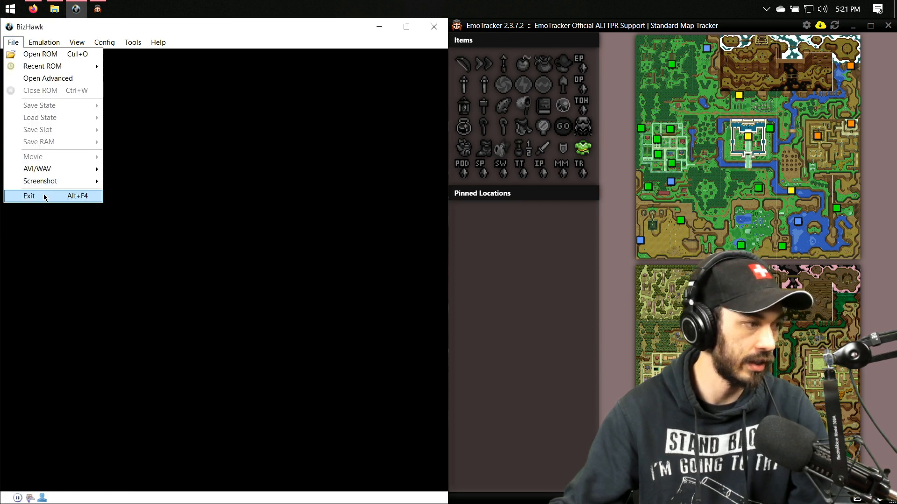
- Exit and relaunch BizHawk, then browse the Config and Tools menus
click(28, 196)
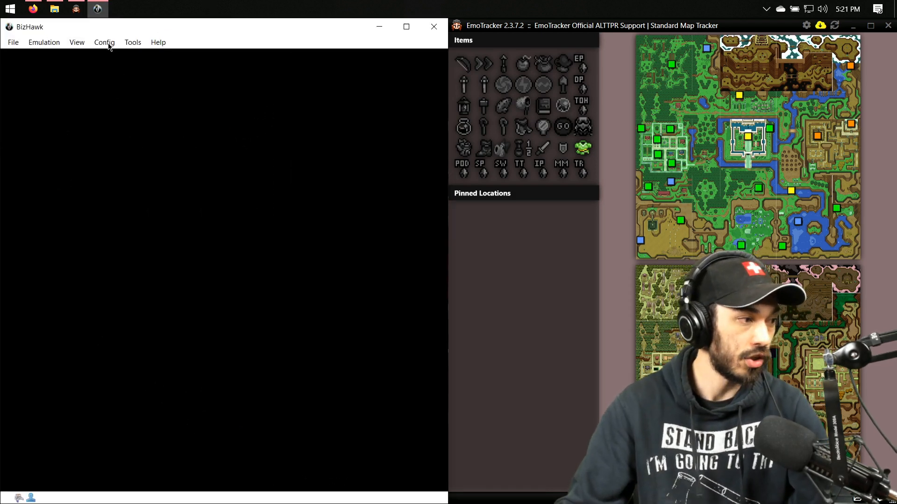
click(104, 42)
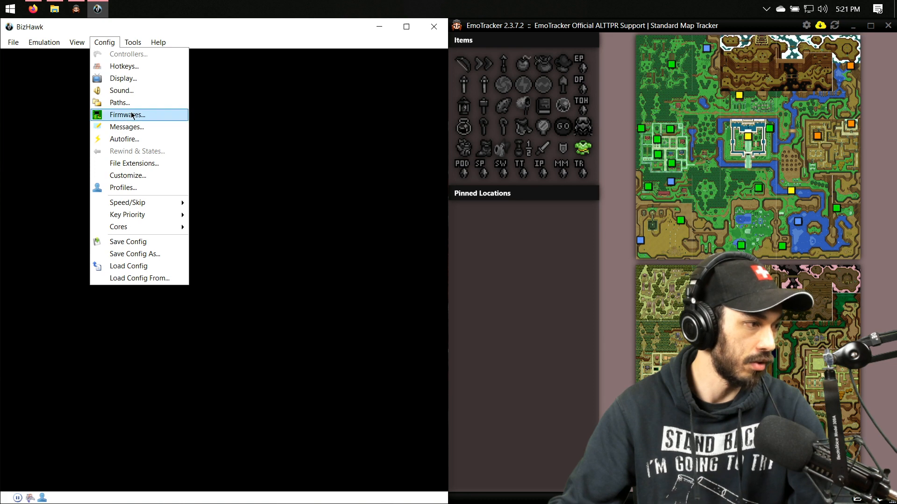
click(132, 42)
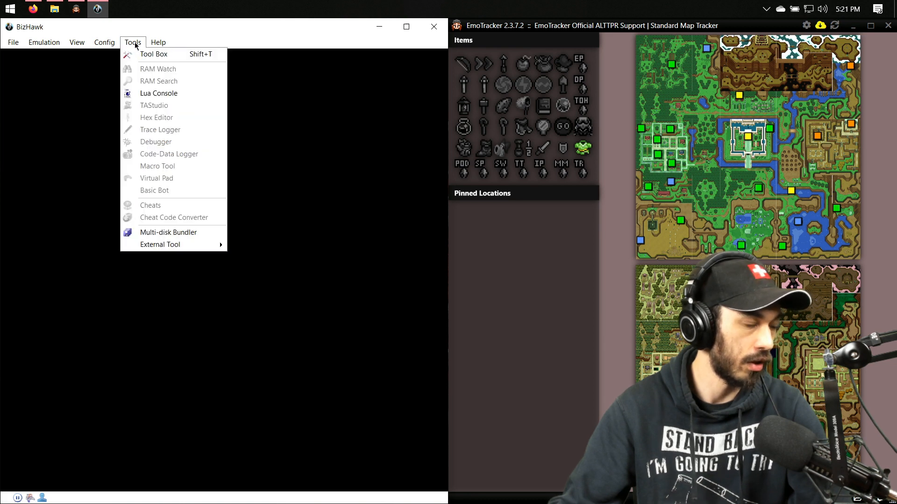
click(294, 209)
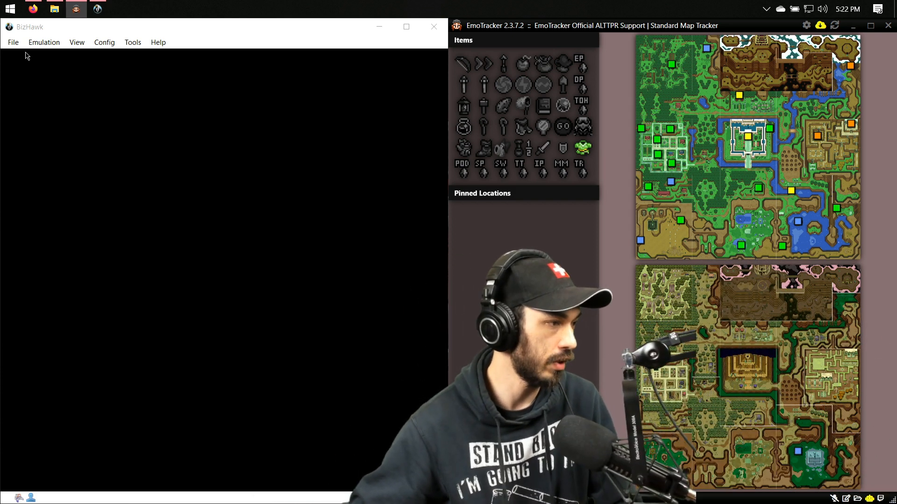
- Open the Lua Console and load connector.lua from C:\Program Files (x86)\EmoTracker\Connectors\bizhawk
click(104, 41)
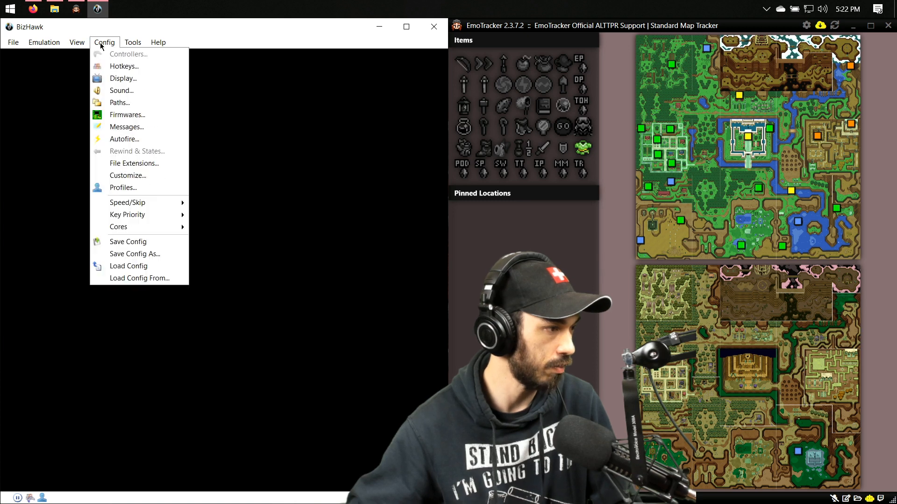
click(132, 42)
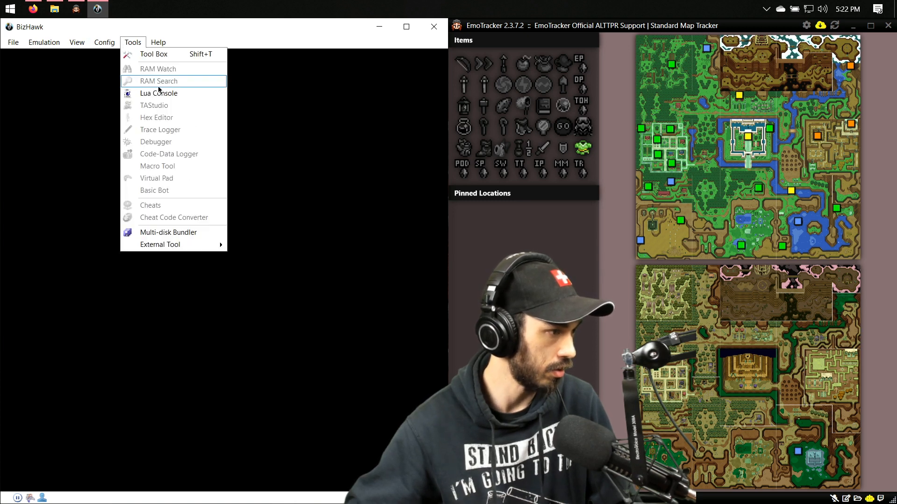
click(158, 94)
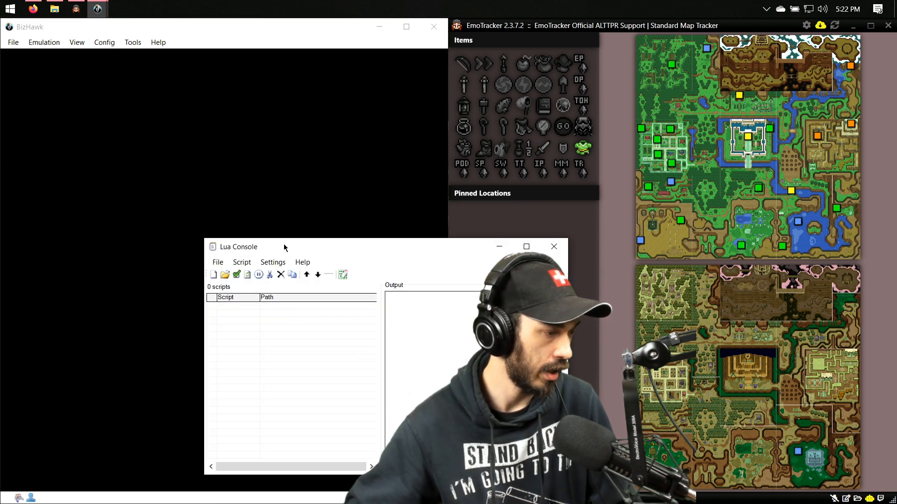
click(242, 262)
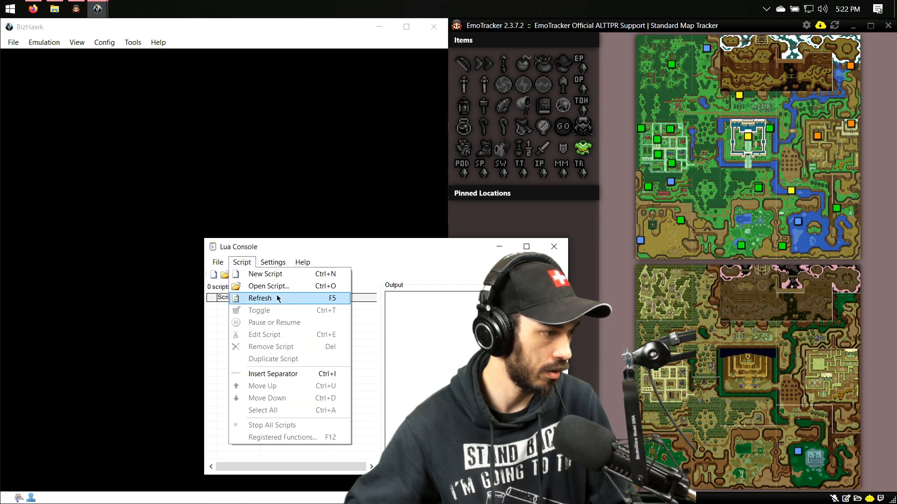
click(269, 286)
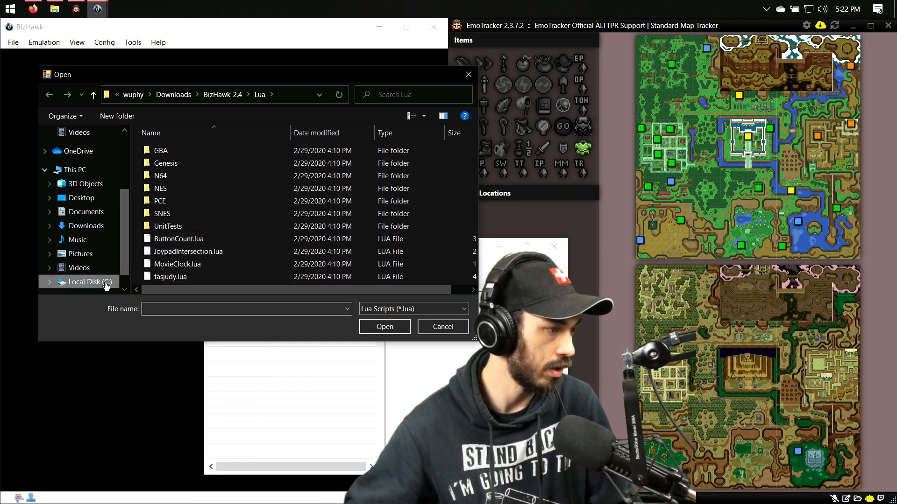
click(85, 282)
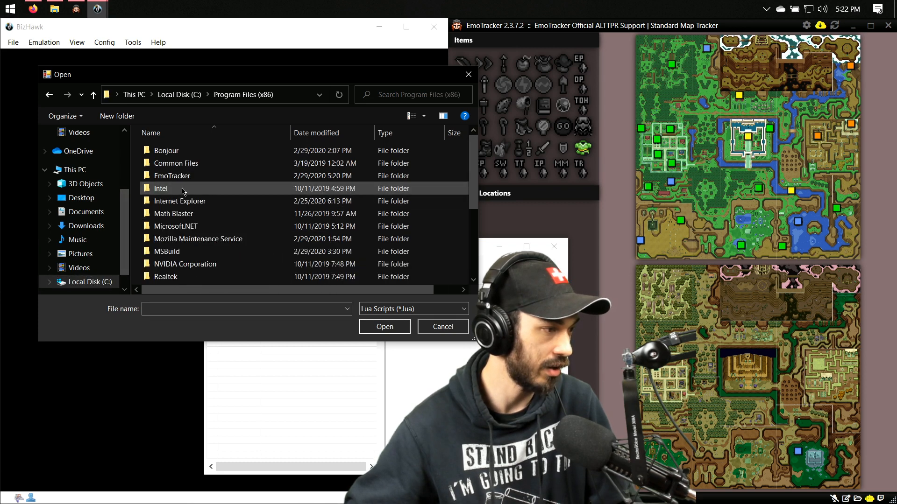
double_click(172, 175)
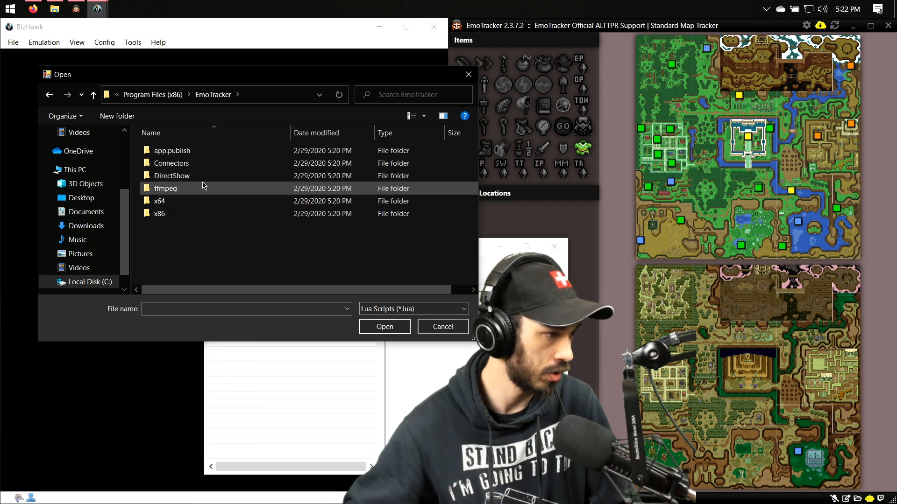
double_click(172, 163)
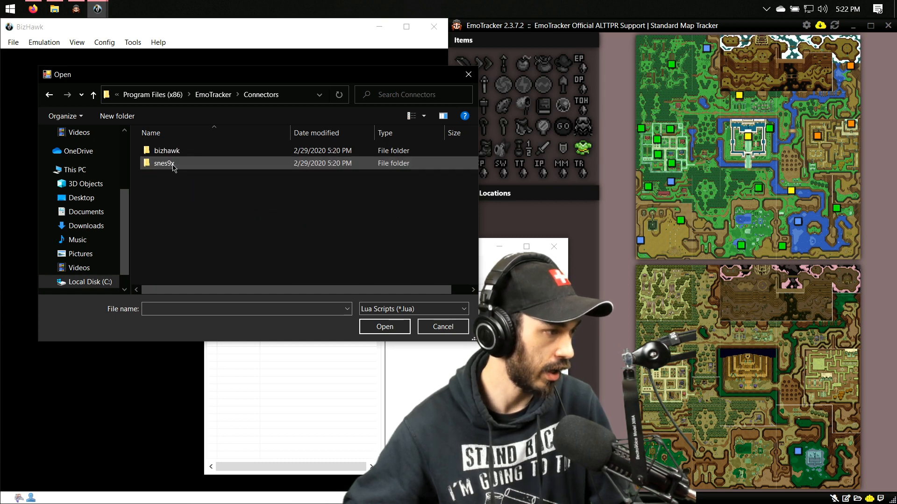
double_click(167, 150)
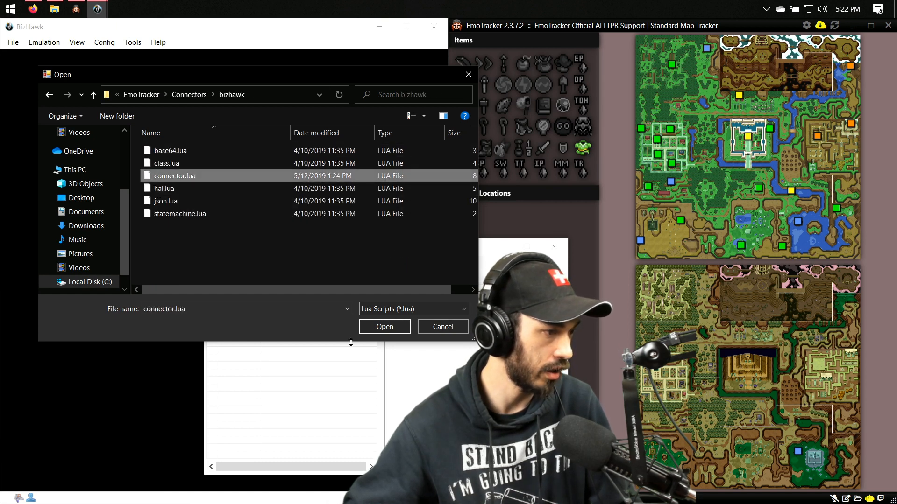
click(384, 326)
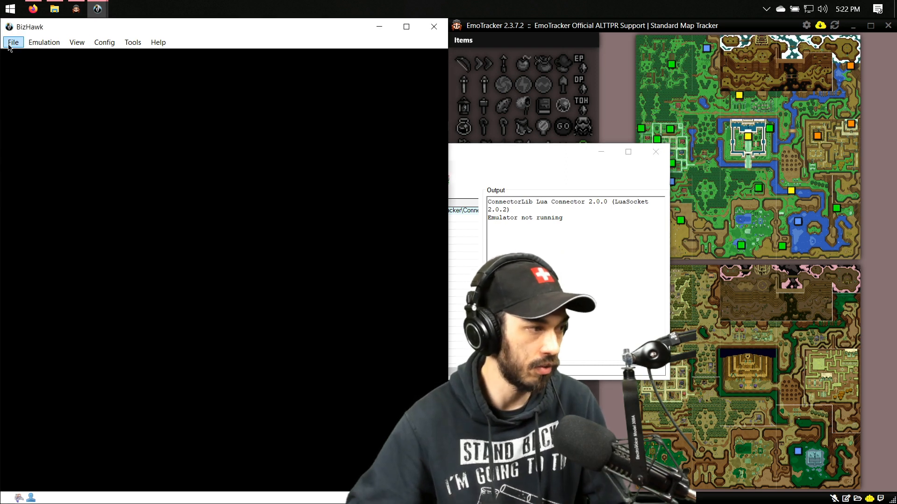
- Open BizHawk's File menu to show the Recent ROM list with the alttpr randomizer ROM
click(12, 41)
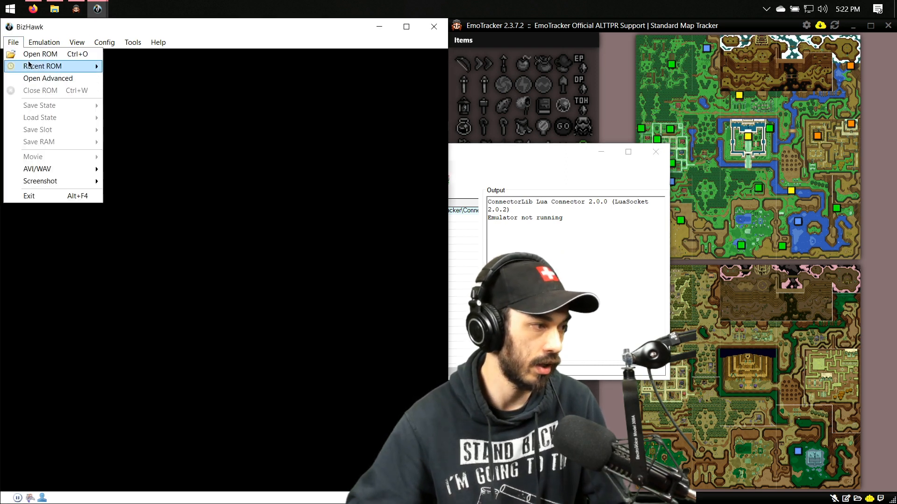
mouse_move(41, 66)
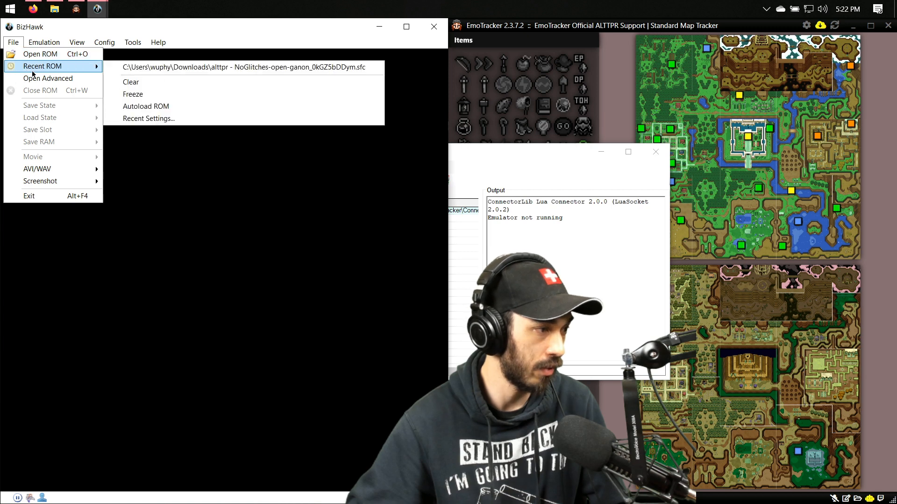